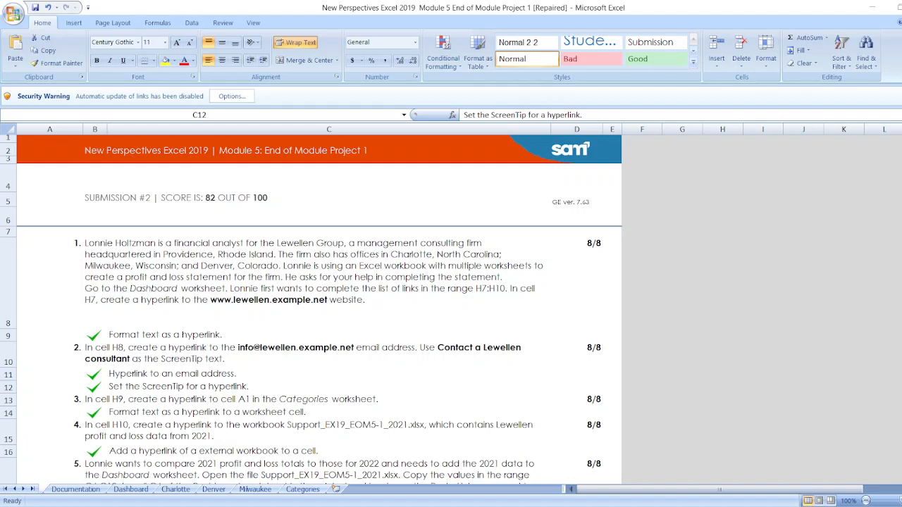
- Select the ScreenTip feedback line, scroll the results, and switch to the Documentation sheet
left_click(175, 386)
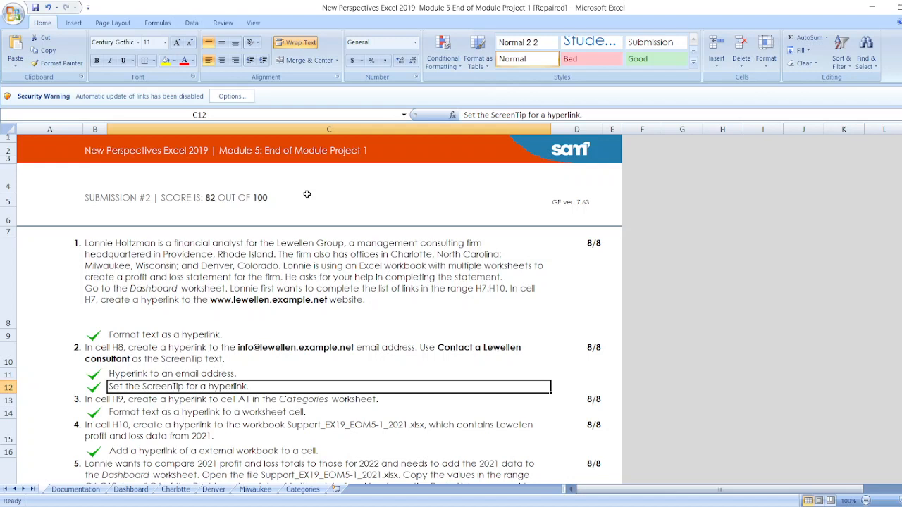
mouse_move(134, 268)
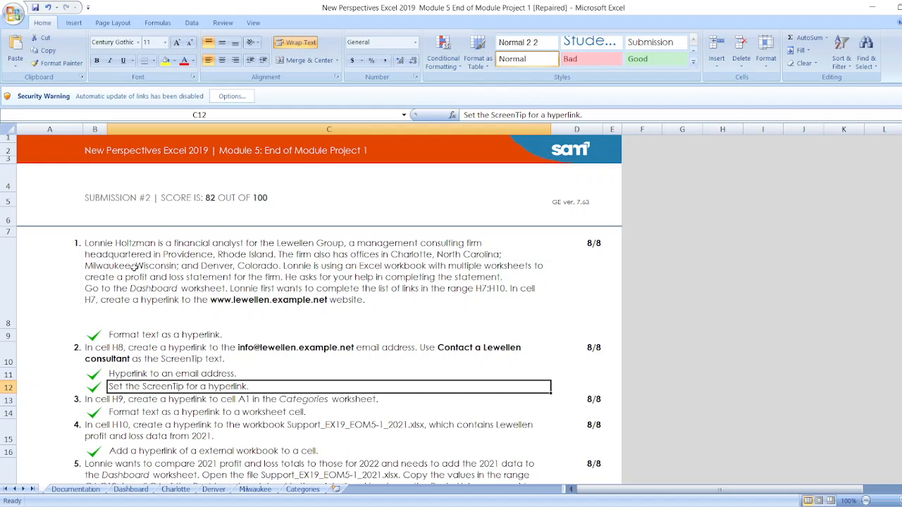
mouse_move(350, 299)
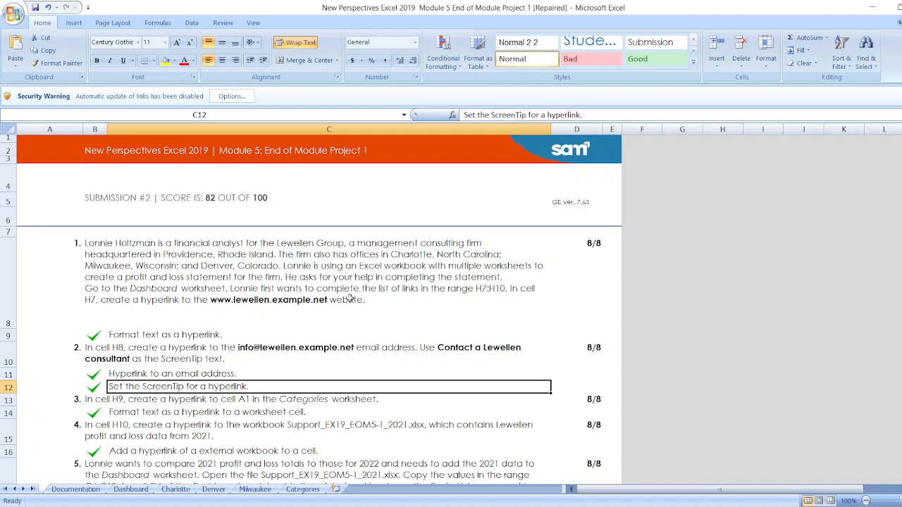
mouse_move(206, 303)
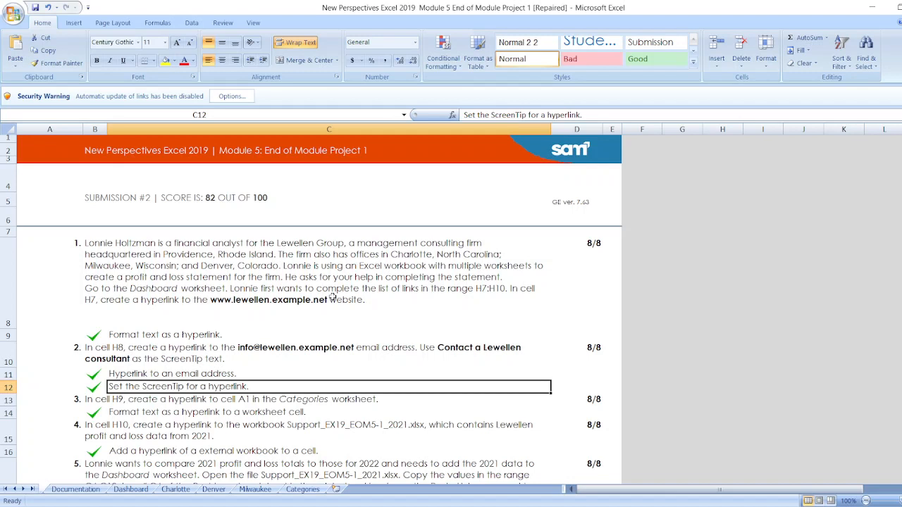
mouse_move(837, 369)
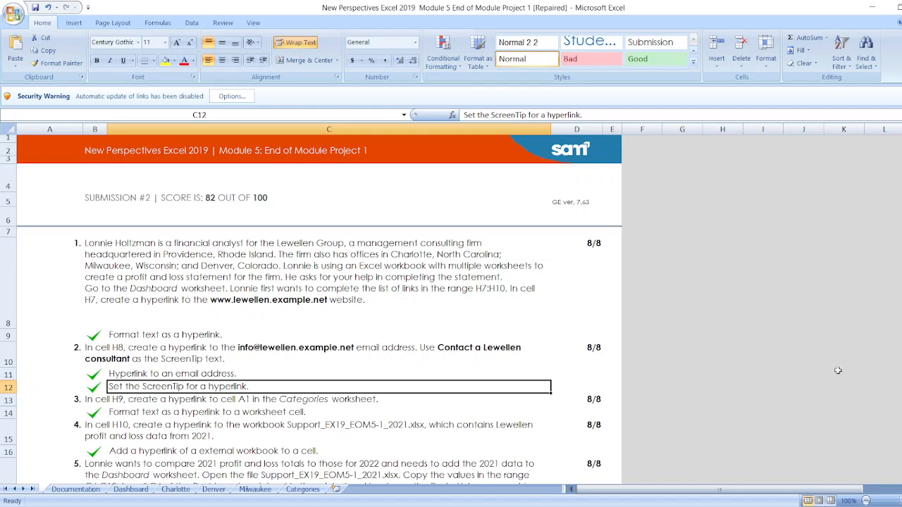
scroll("down", 3)
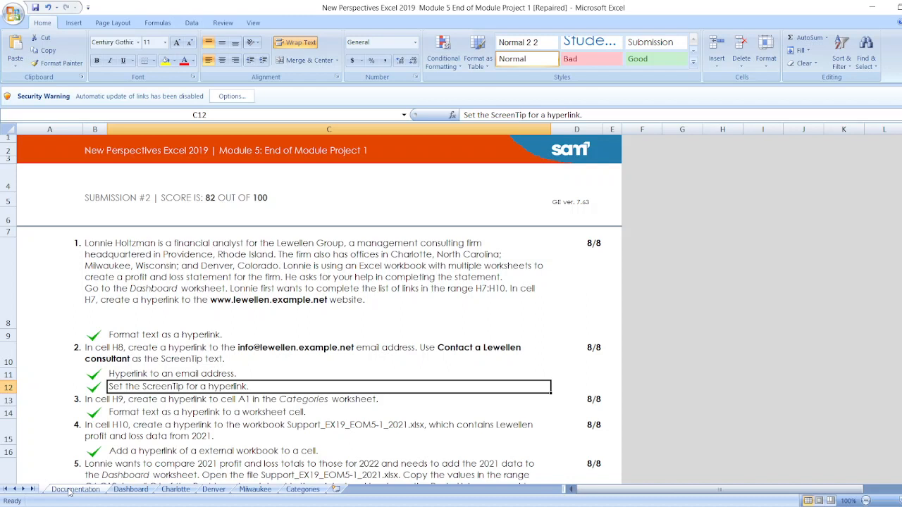
left_click(74, 489)
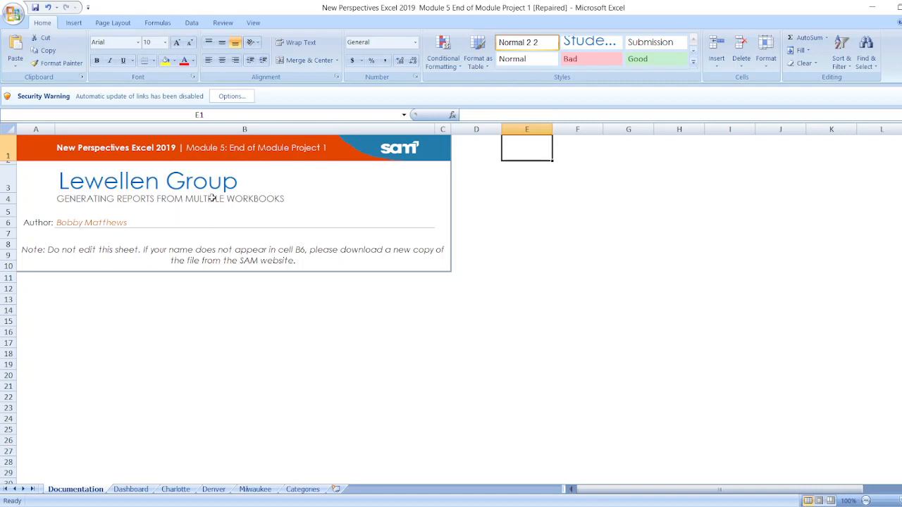
mouse_move(285, 472)
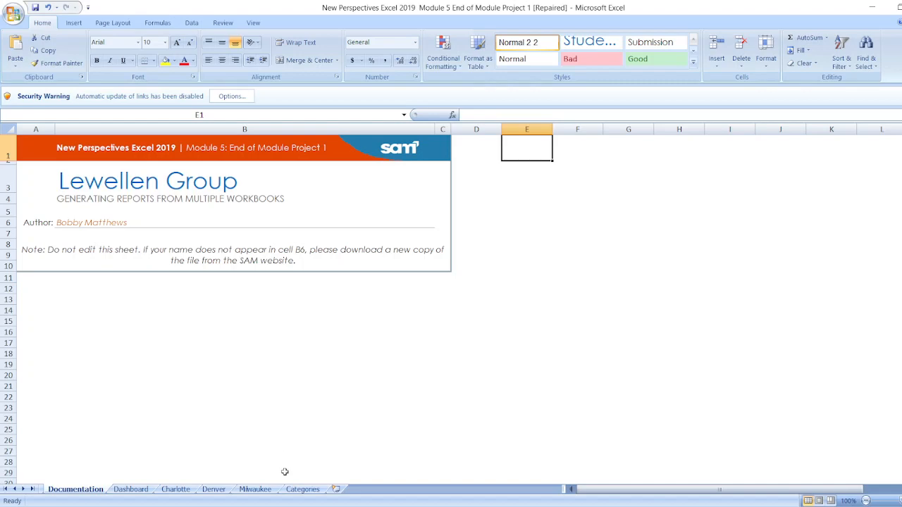
- Show the Dashboard's 2022 Profit and Loss Statement with its four Links entries
left_click(130, 489)
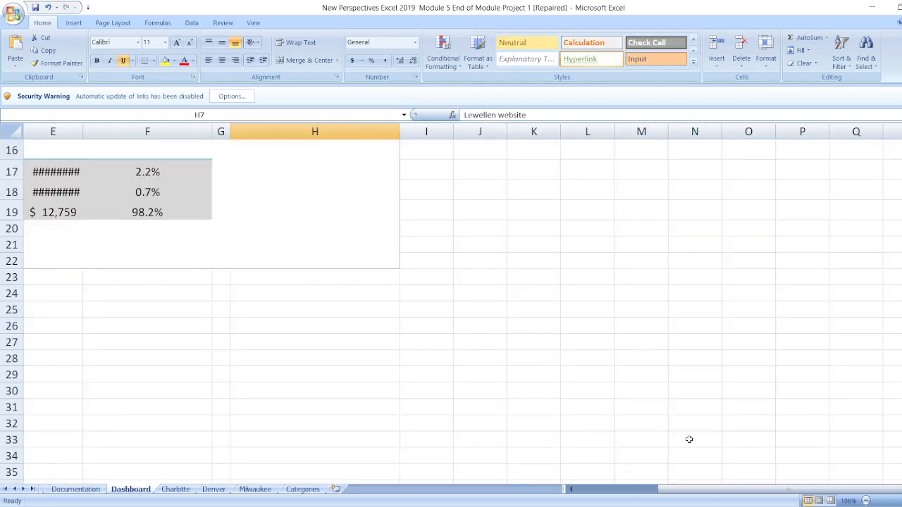
scroll("left", 3)
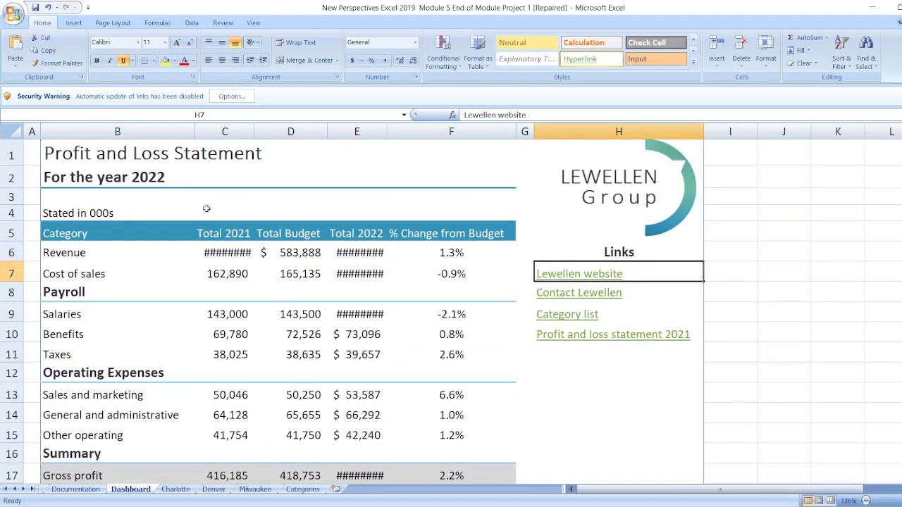
mouse_move(203, 457)
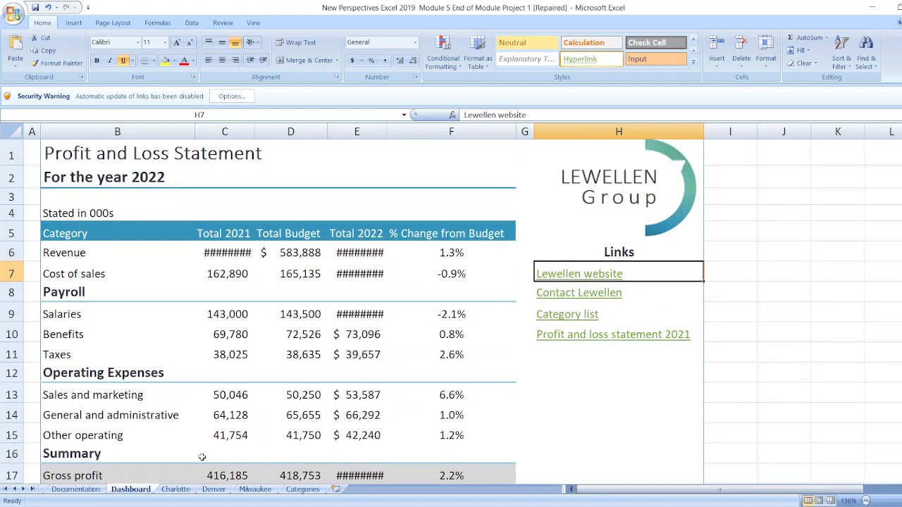
- View the Denver and Milwaukee office sheets, then the Categories expense list
left_click(214, 489)
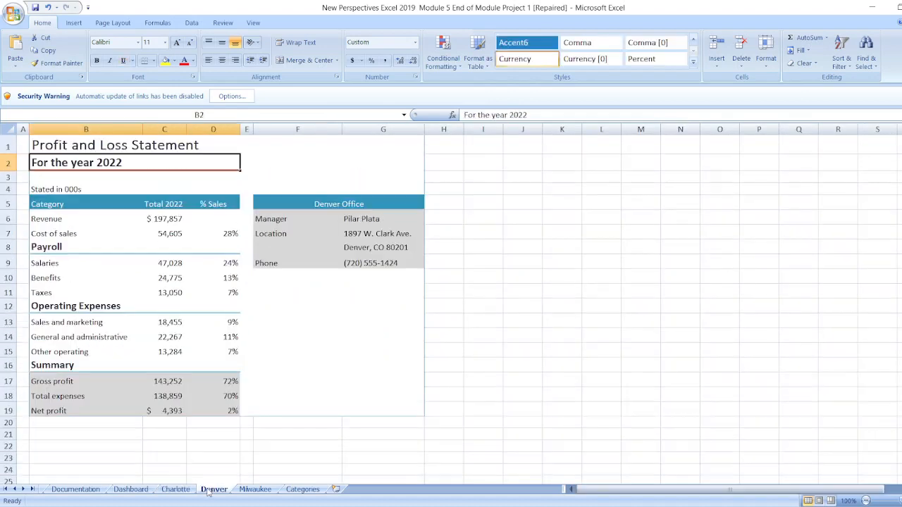
left_click(255, 489)
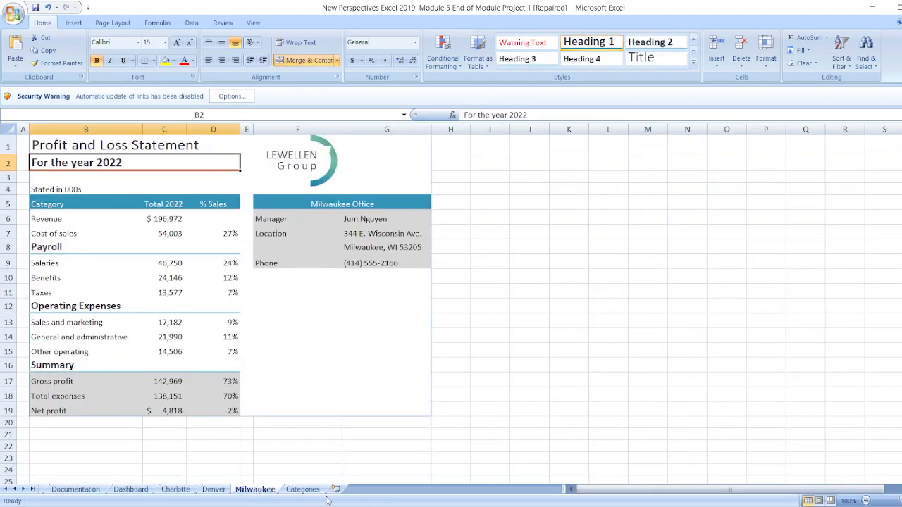
left_click(301, 489)
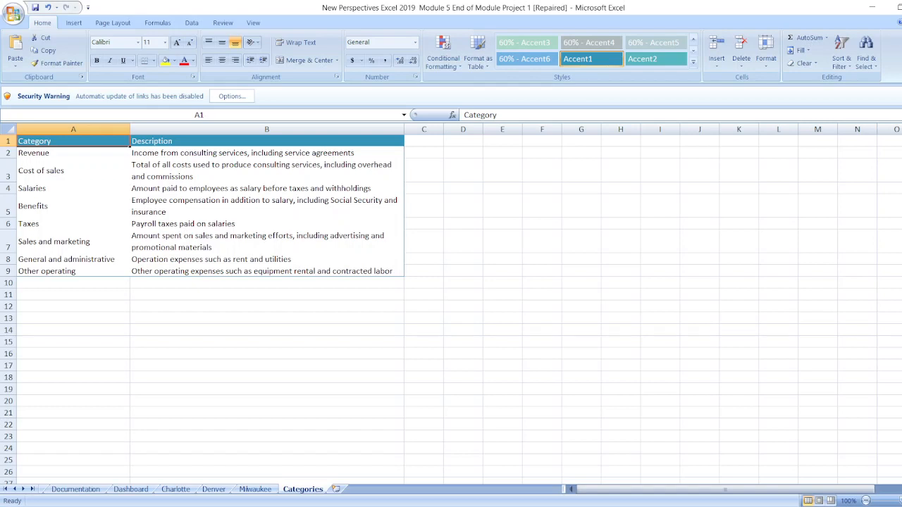
mouse_move(787, 344)
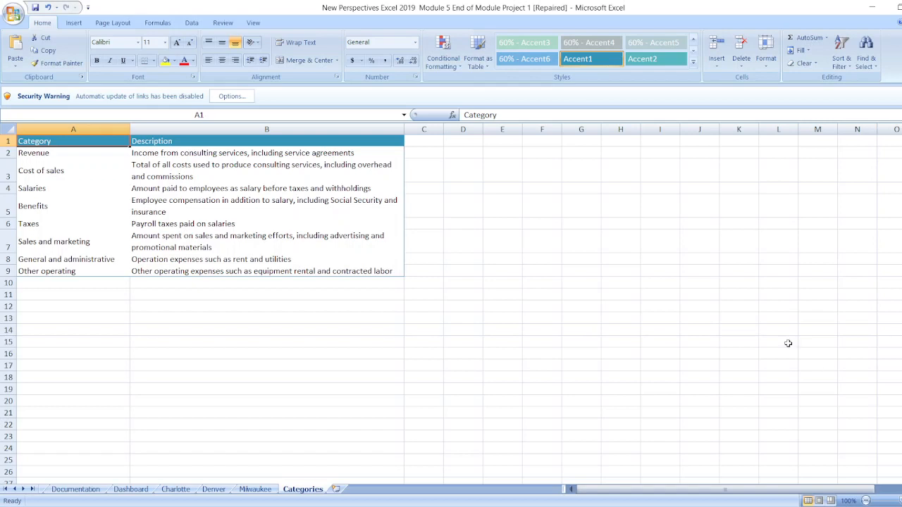